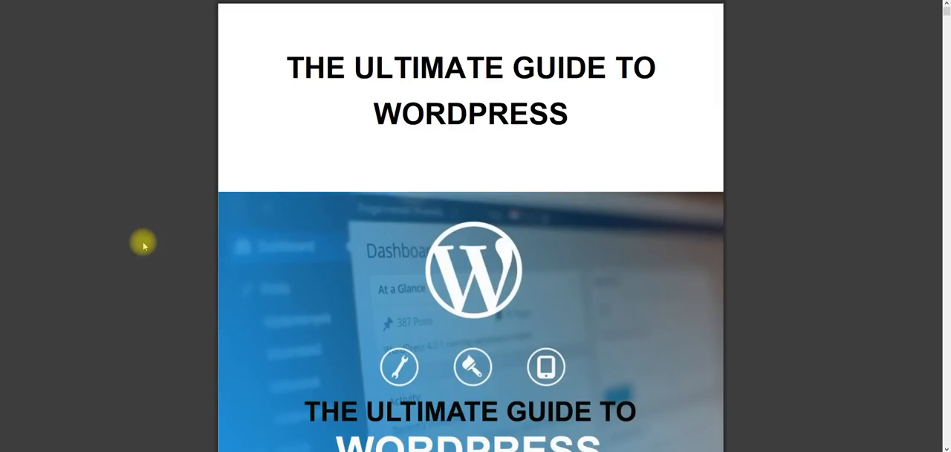
mouse_move(166, 246)
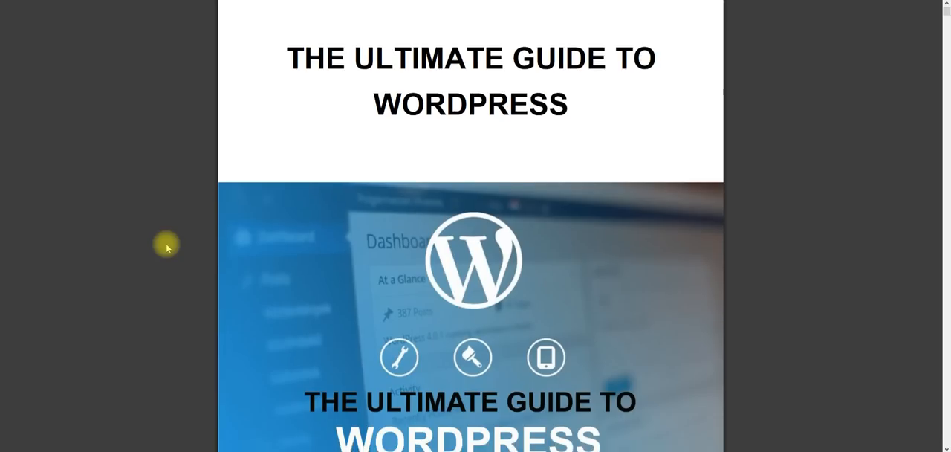
Scroll past the copyright page into the opening pages of the table of contents
scroll("down", 3)
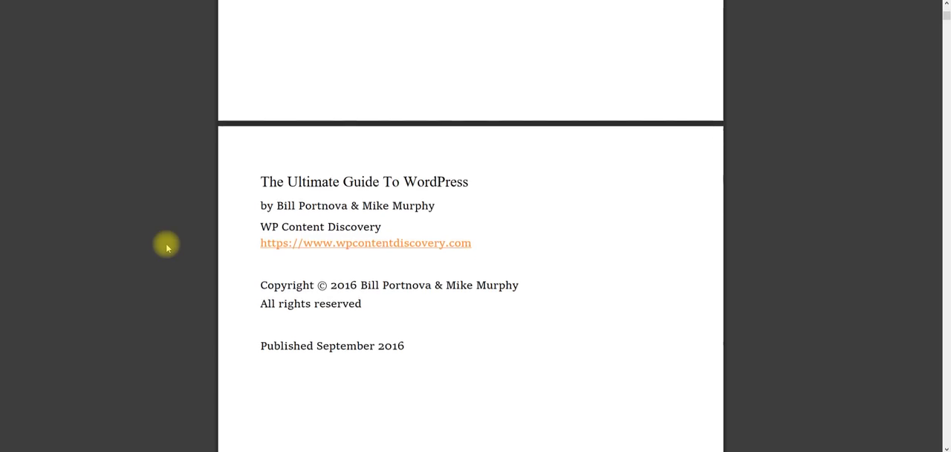
scroll("down", 3)
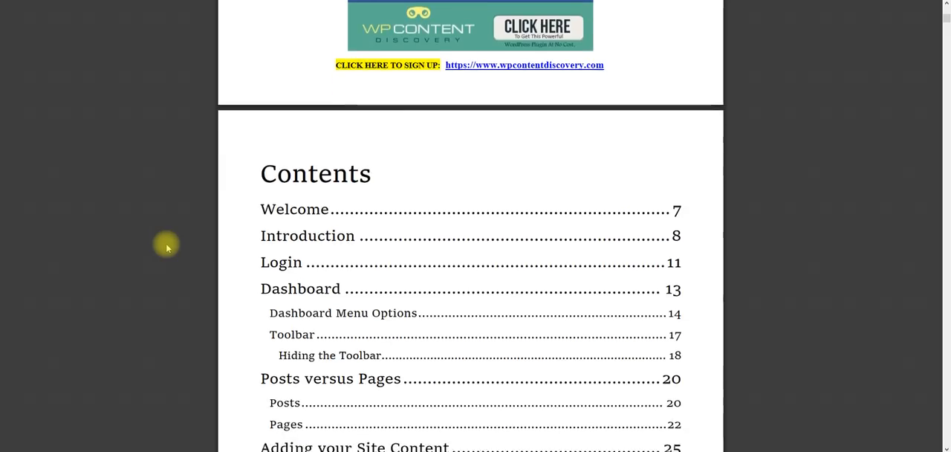
scroll("down", 3)
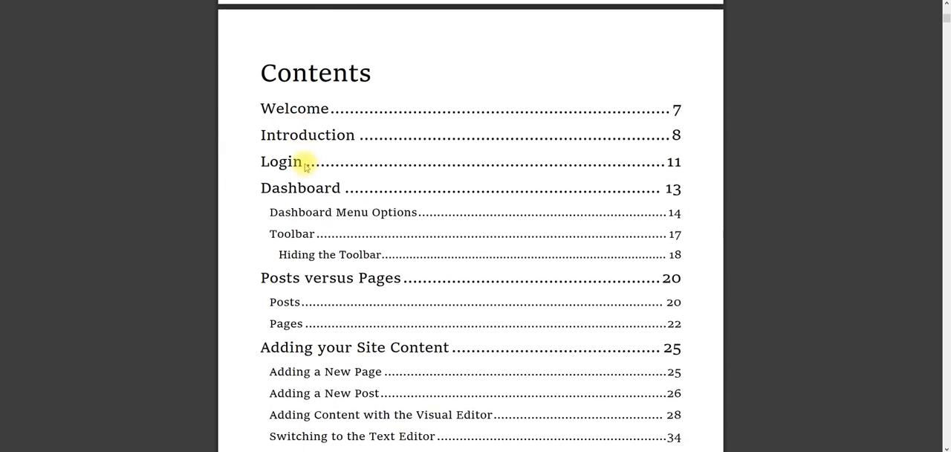
scroll("down", 3)
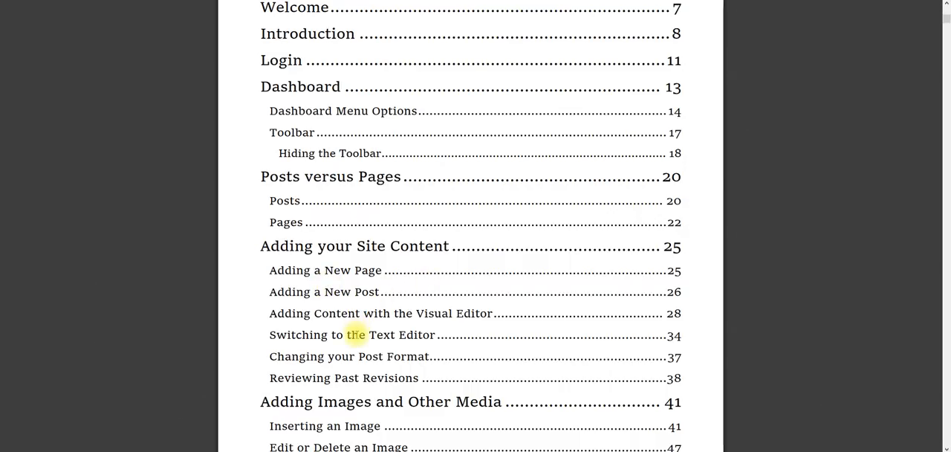
scroll("down", 3)
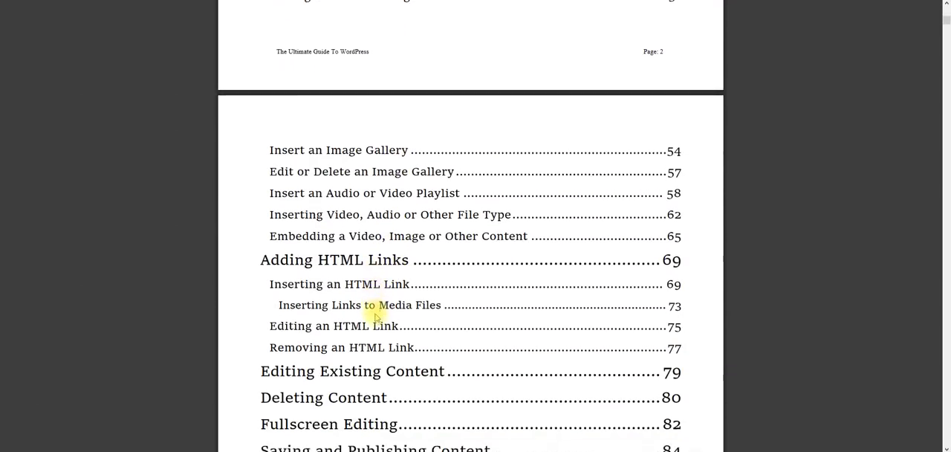
scroll("down", 3)
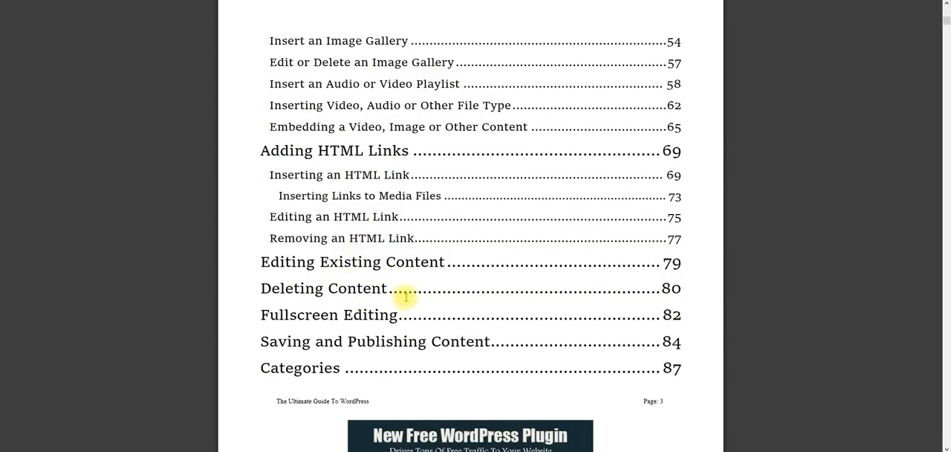
mouse_move(363, 315)
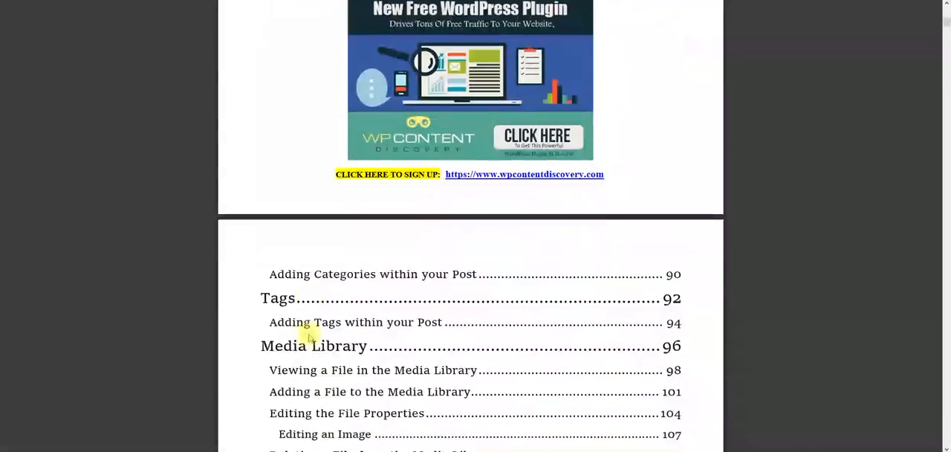
scroll("down", 3)
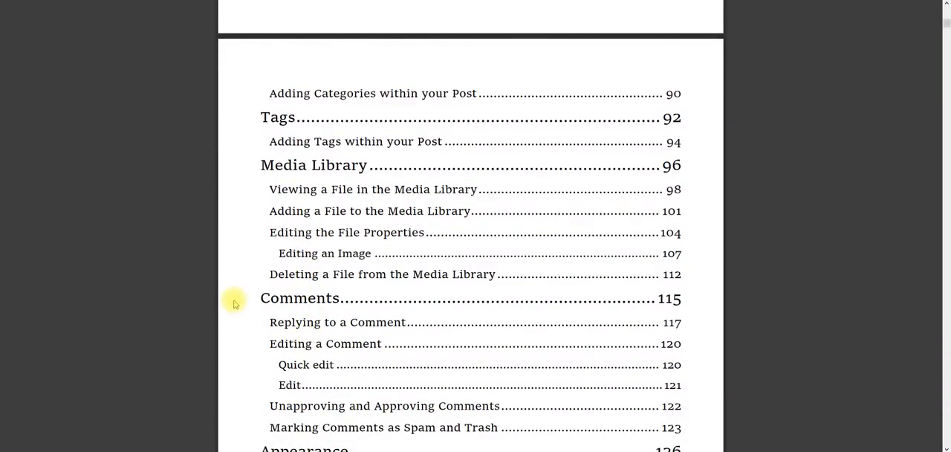
mouse_move(131, 288)
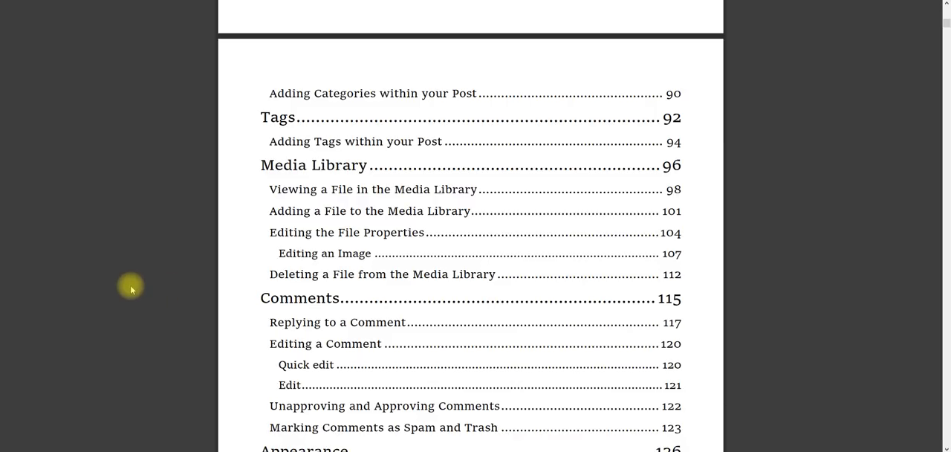
mouse_move(217, 281)
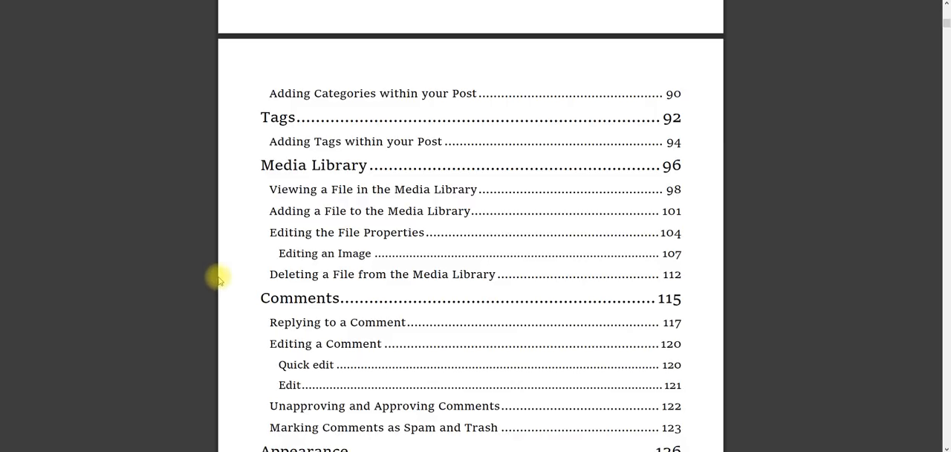
Continue through the remaining Contents pages to the last chapters on keeping the site updated
scroll("down", 3)
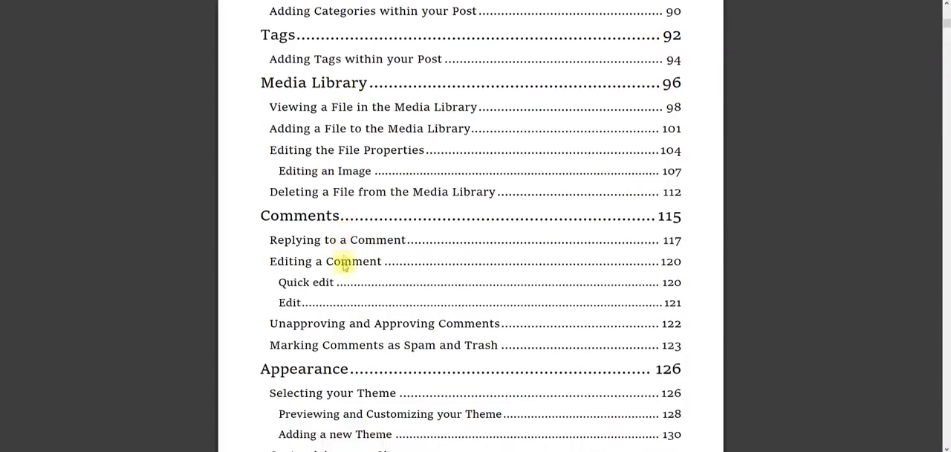
scroll("down", 3)
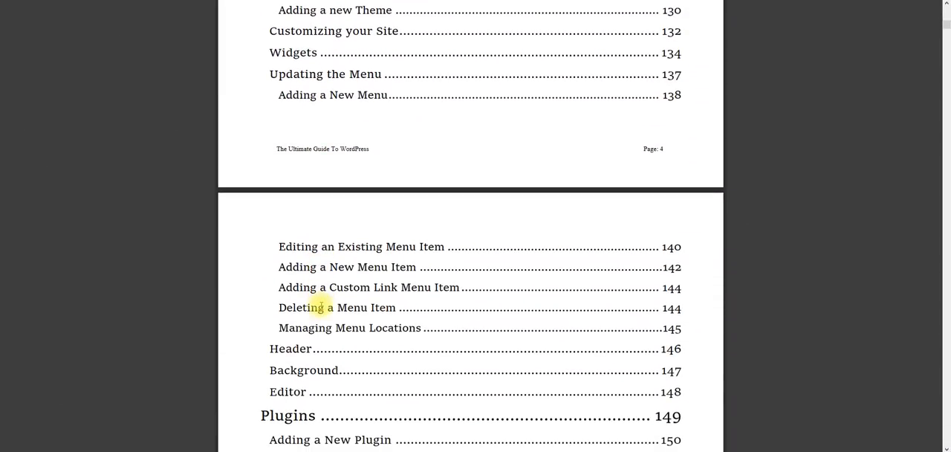
scroll("down", 3)
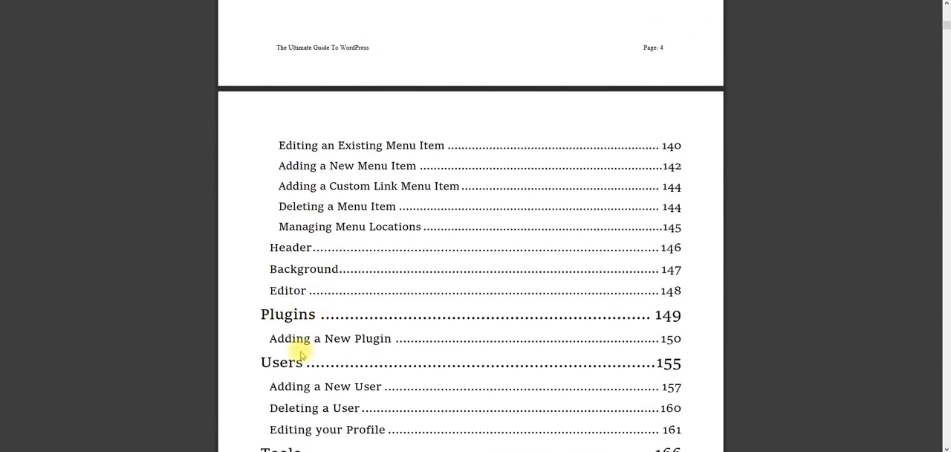
scroll("down", 3)
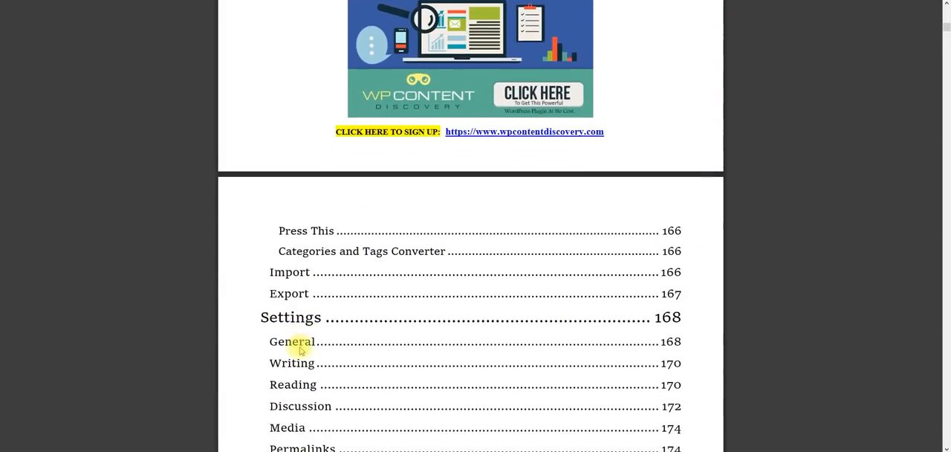
scroll("down", 3)
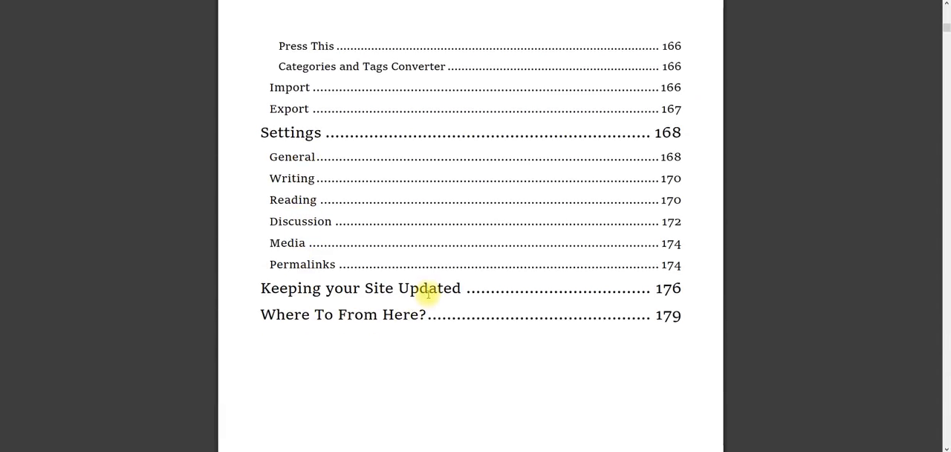
scroll("down", 3)
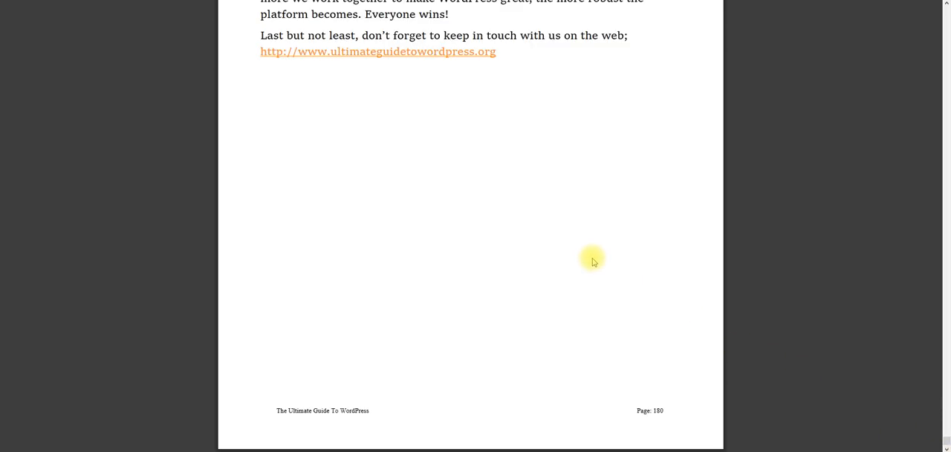
mouse_move(939, 428)
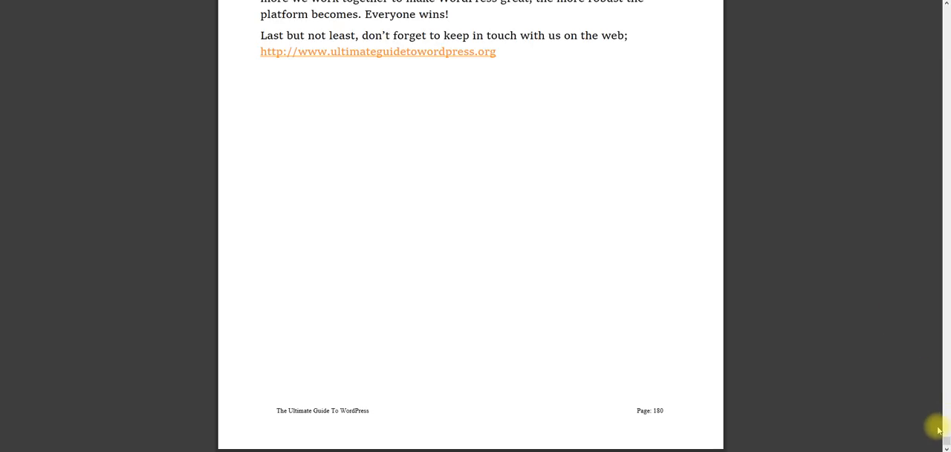
mouse_move(452, 345)
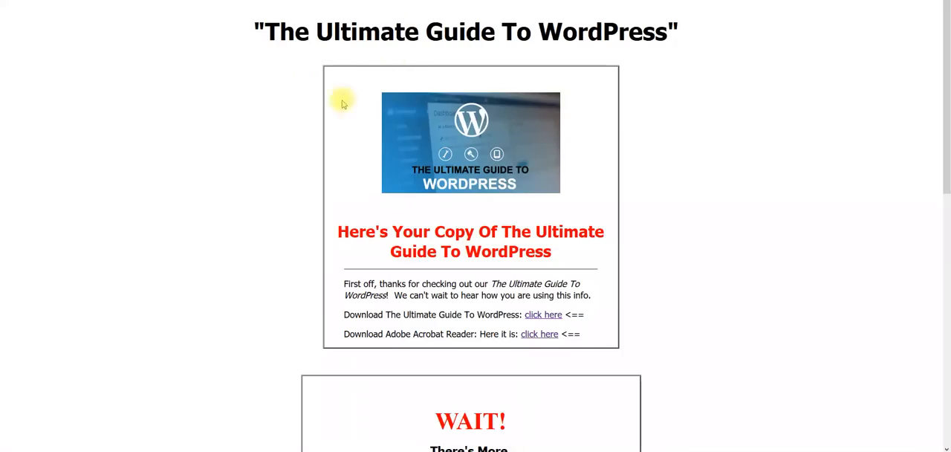
mouse_move(544, 315)
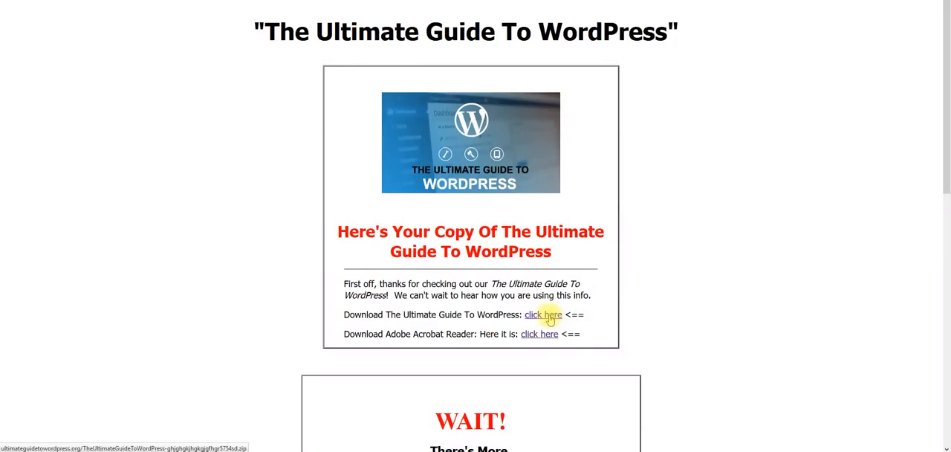
mouse_move(398, 343)
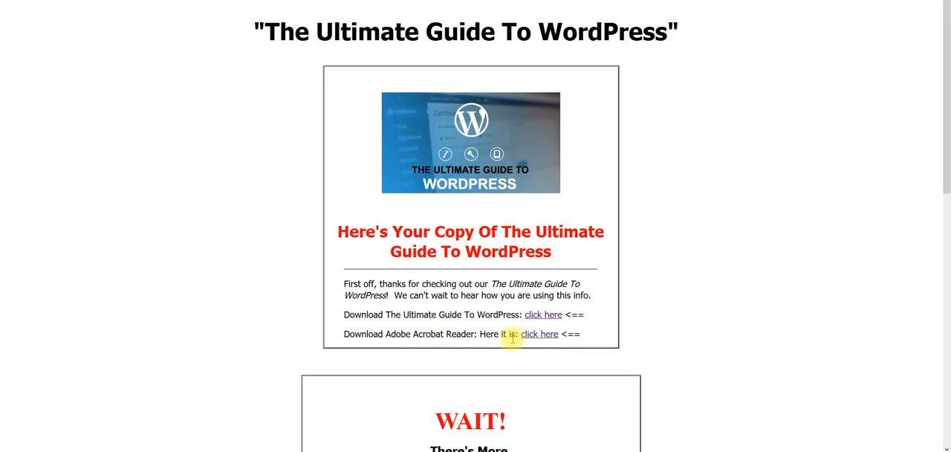
mouse_move(538, 333)
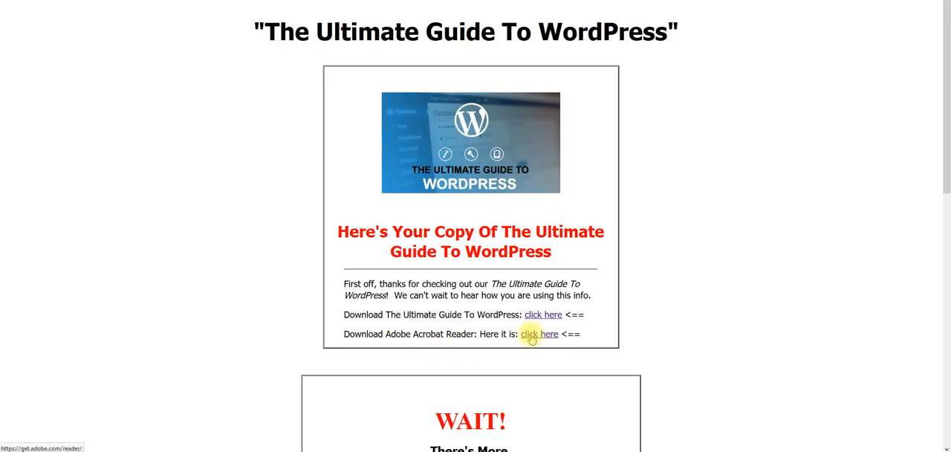
Switch to the browser tab showing the guide's download thank-you page
left_click(540, 333)
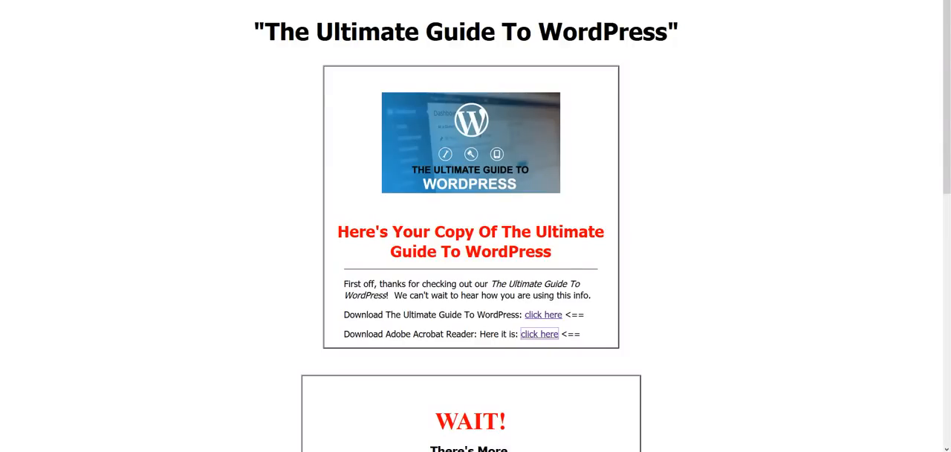
Scroll to the 'WAIT! There's More' bonus section and follow its link to the WP Content Discovery site
scroll("down", 3)
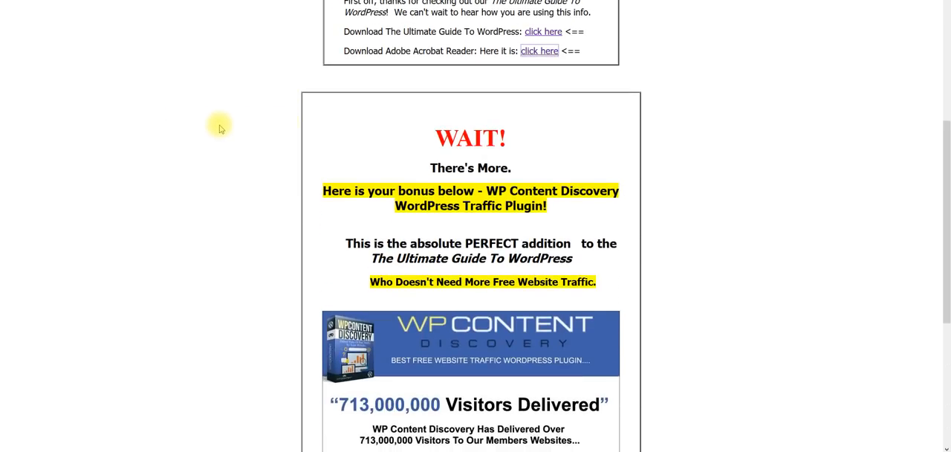
scroll("down", 3)
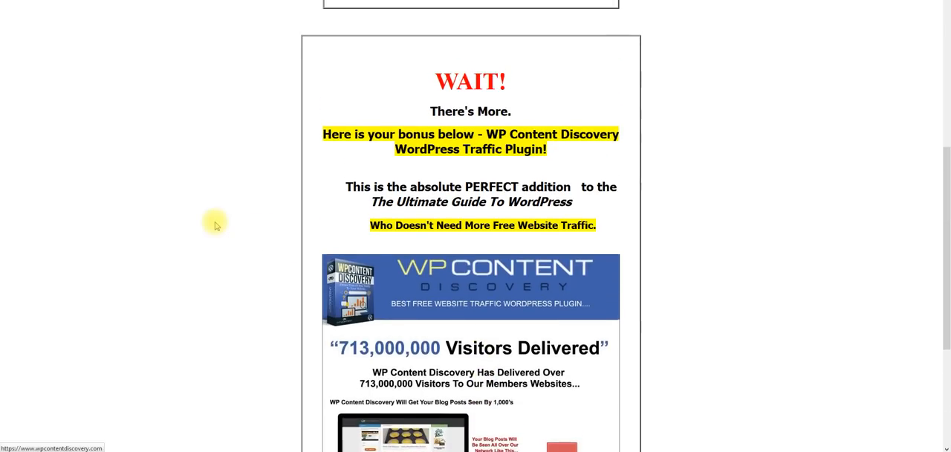
mouse_move(208, 224)
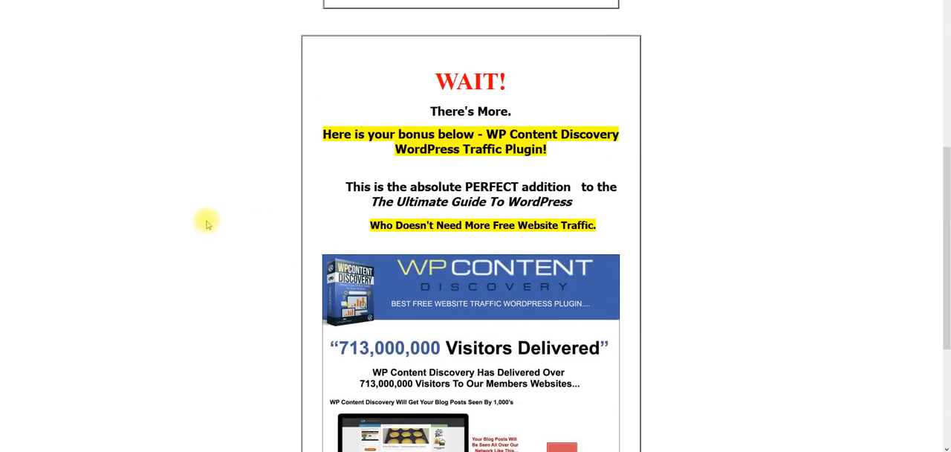
scroll("down", 3)
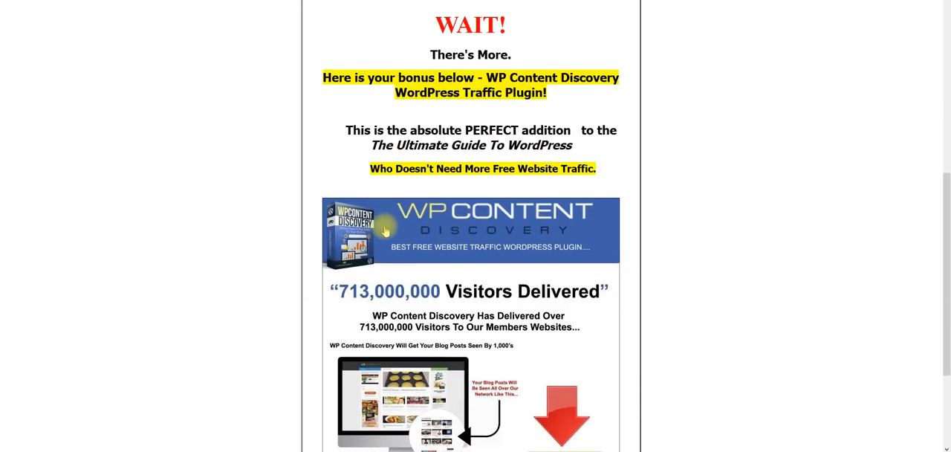
scroll("down", 3)
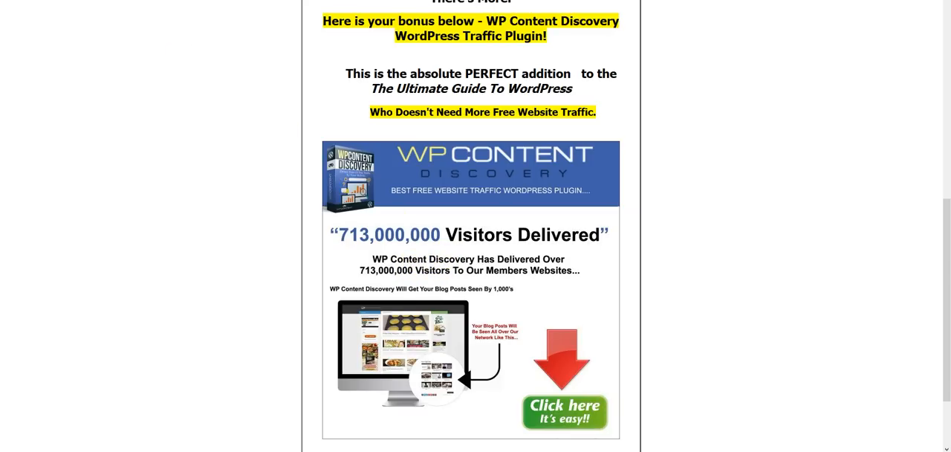
left_click(565, 413)
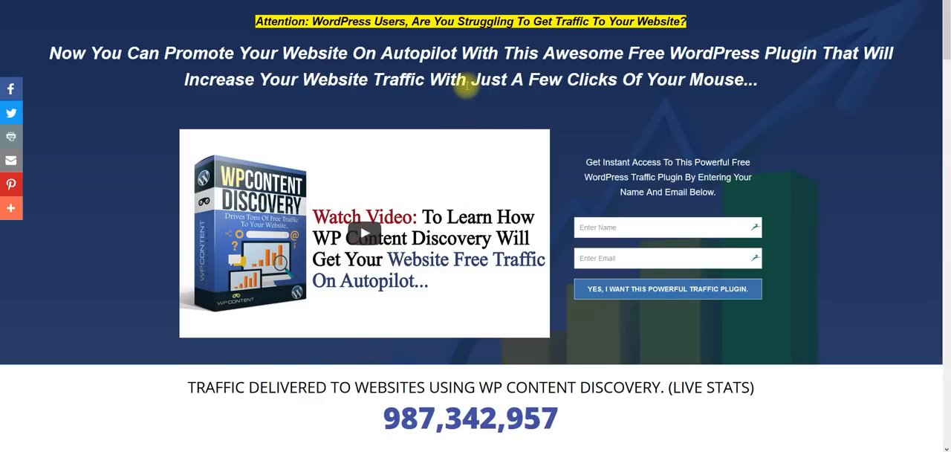
mouse_move(463, 99)
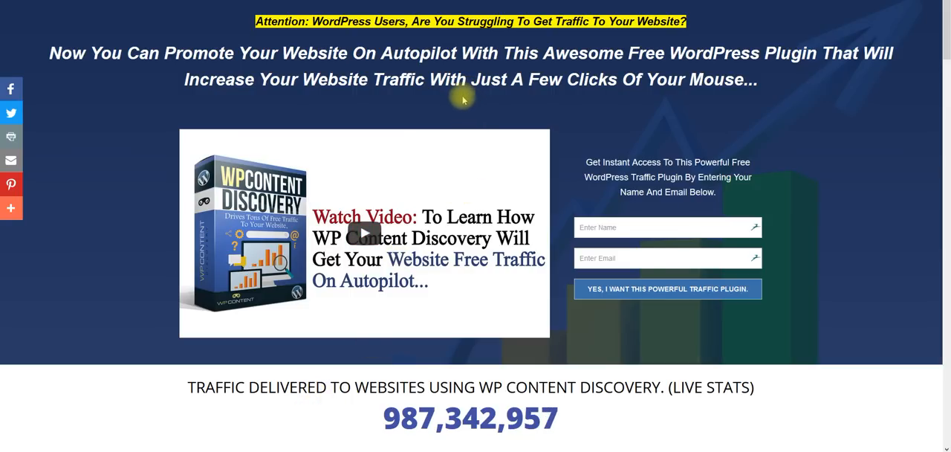
Scroll down the WP Content Discovery landing page past the intro video to the sign-up form
scroll("down", 3)
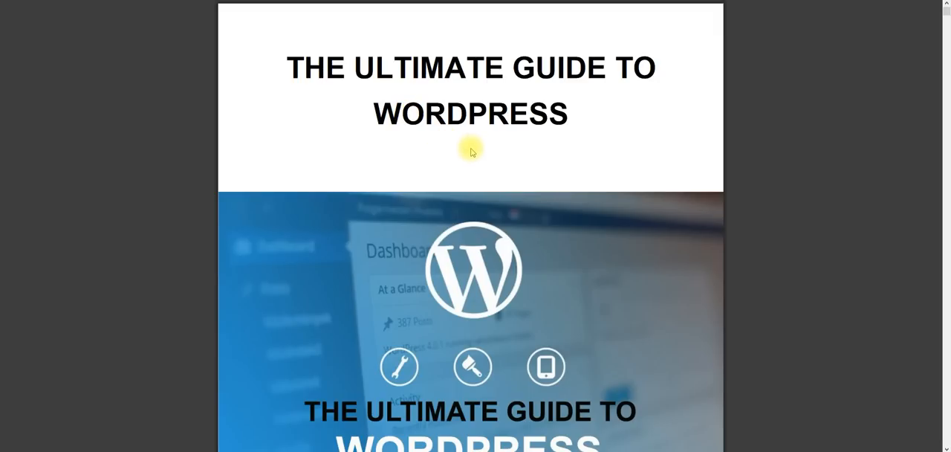
mouse_move(289, 57)
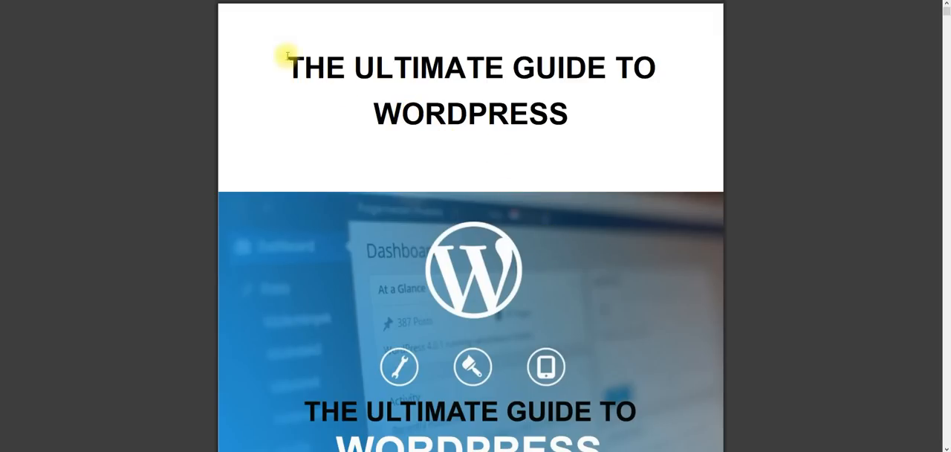